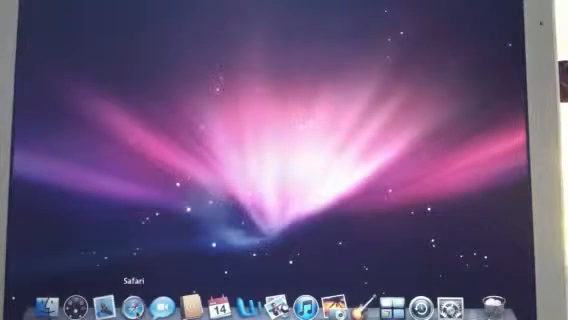
Step: Launch Safari from the Dock to start browsing
click(120, 300)
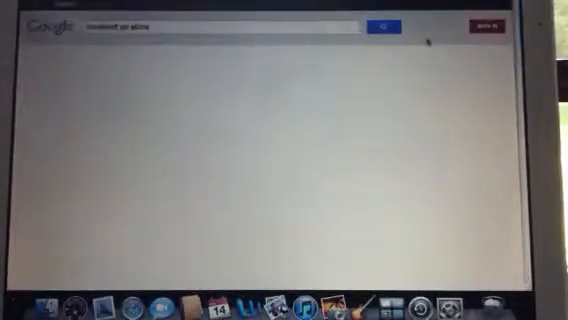
Step: Run the Google search to reach the Minecraft Skindex site
click(380, 25)
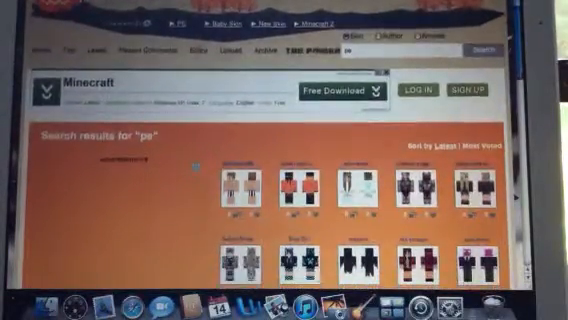
scroll(down, 3)
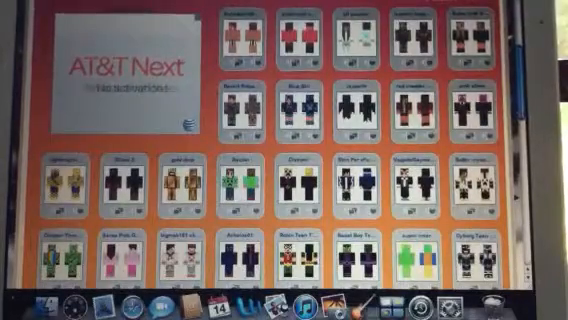
scroll(down, 3)
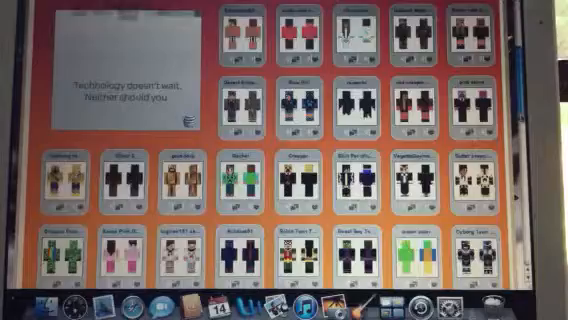
scroll(down, 3)
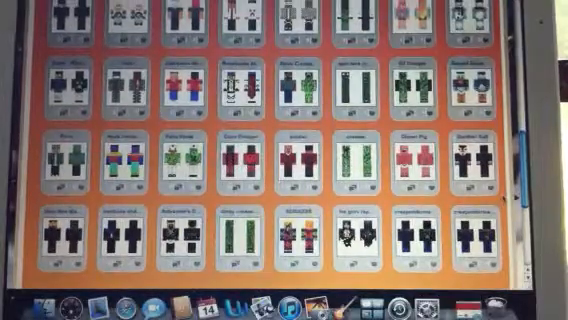
Step: Scroll down the derpy creeper page to its Embed Codes and Similar Skins
scroll(down, 3)
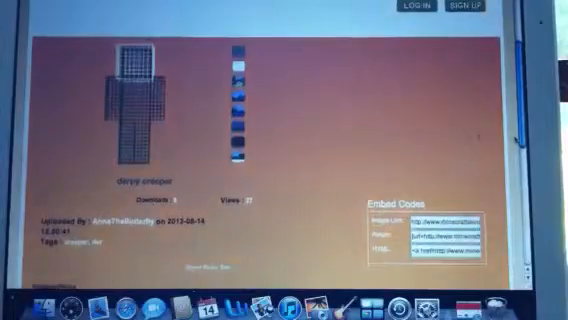
scroll(down, 3)
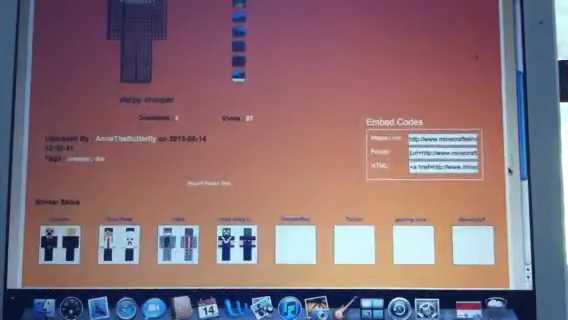